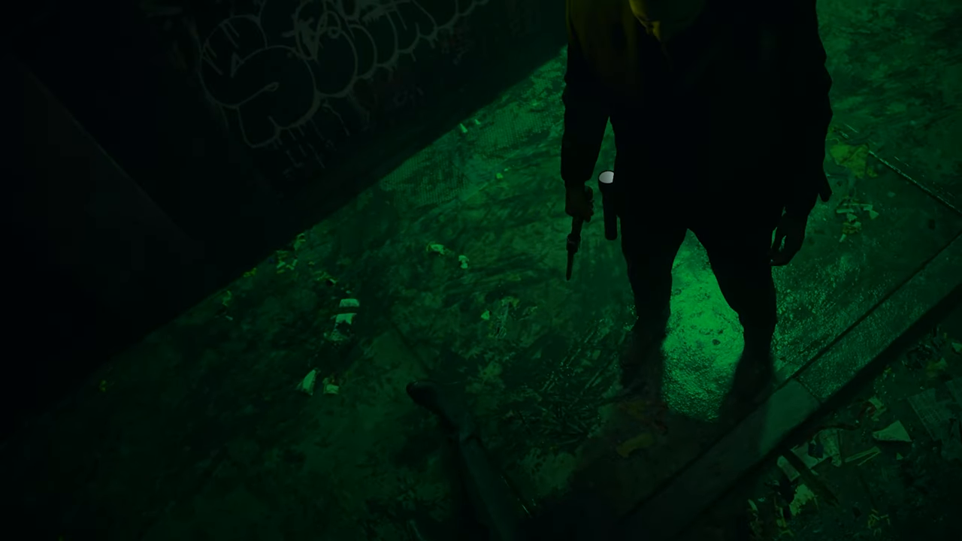
mouse_move(481, 271)
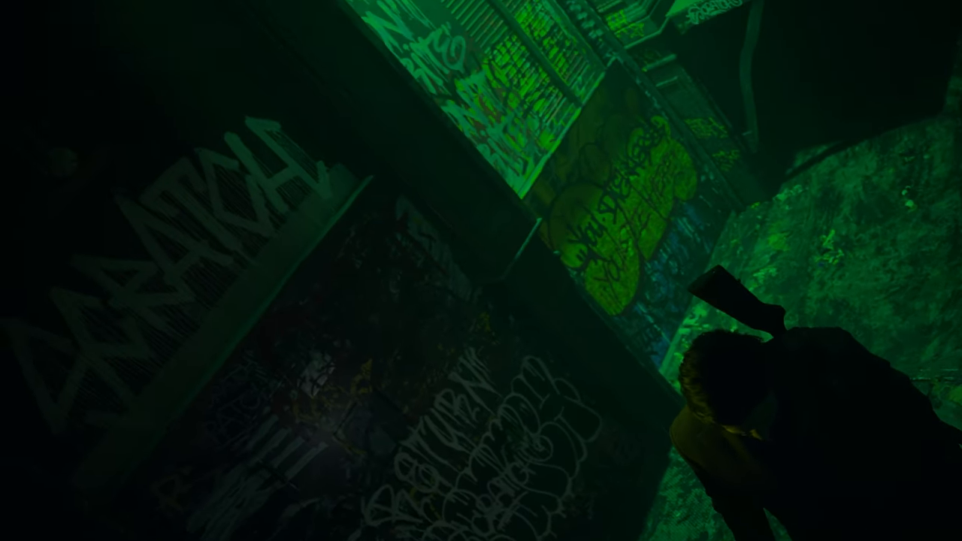